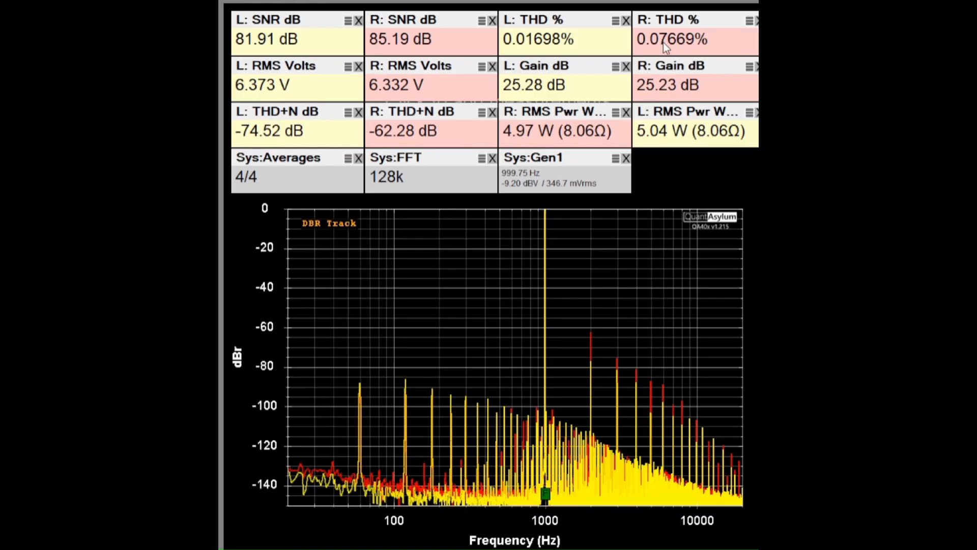
pyautogui.moveTo(604, 61)
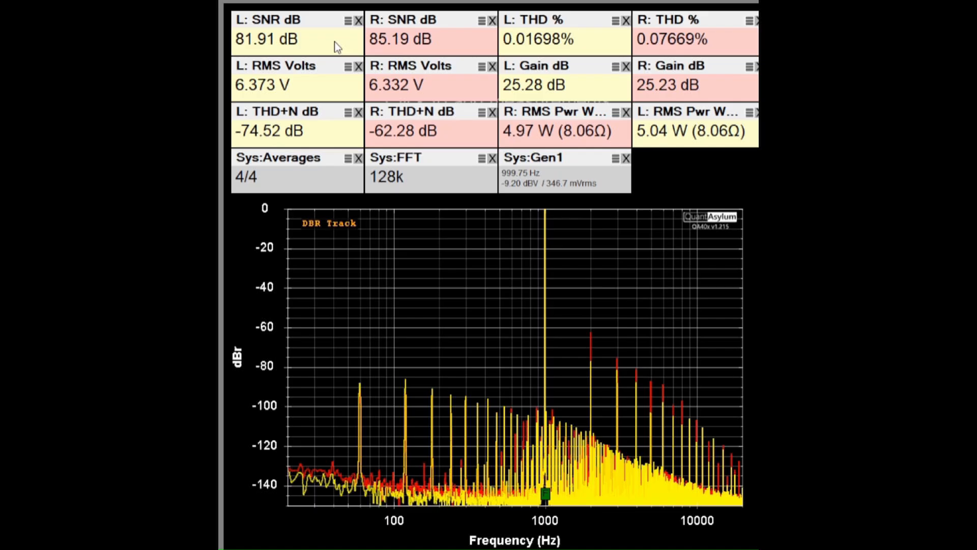
pyautogui.moveTo(425, 45)
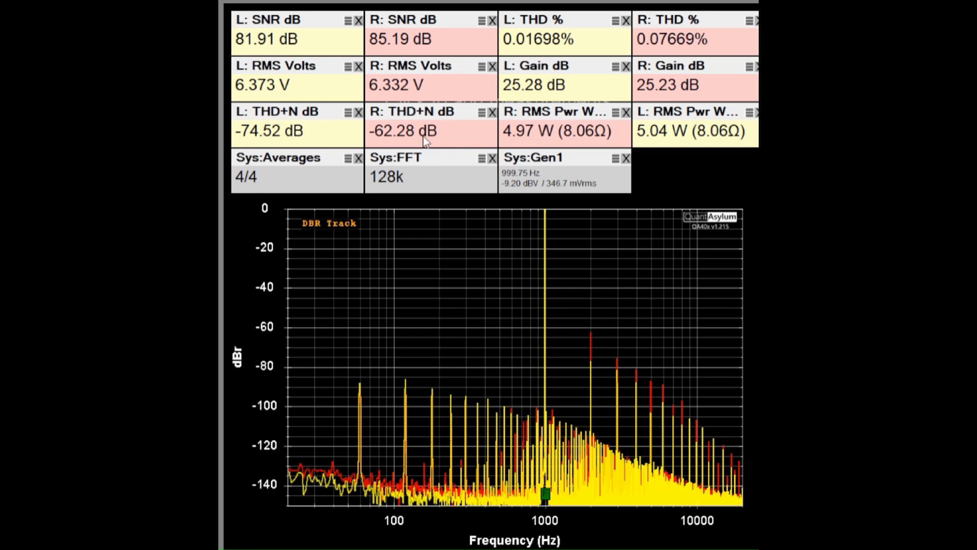
pyautogui.moveTo(593, 383)
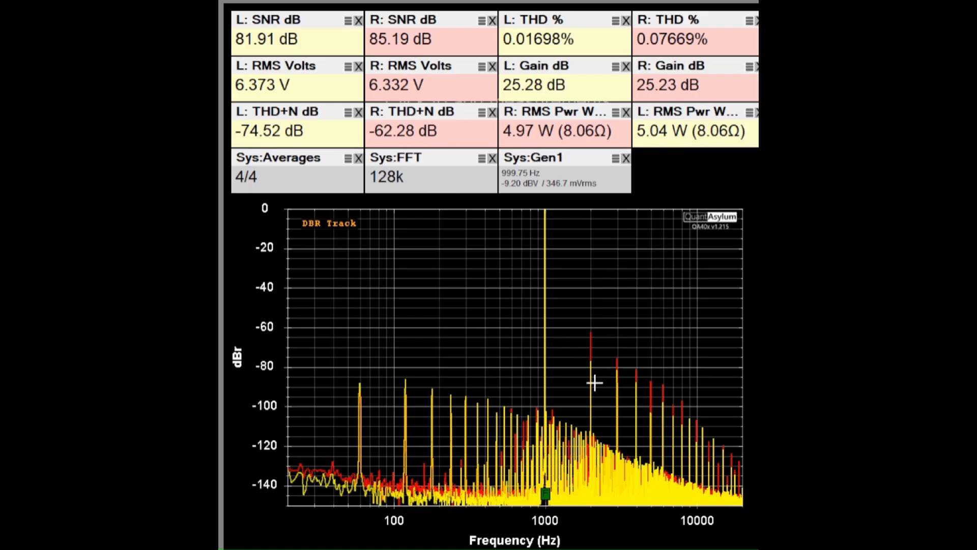
pyautogui.moveTo(589, 342)
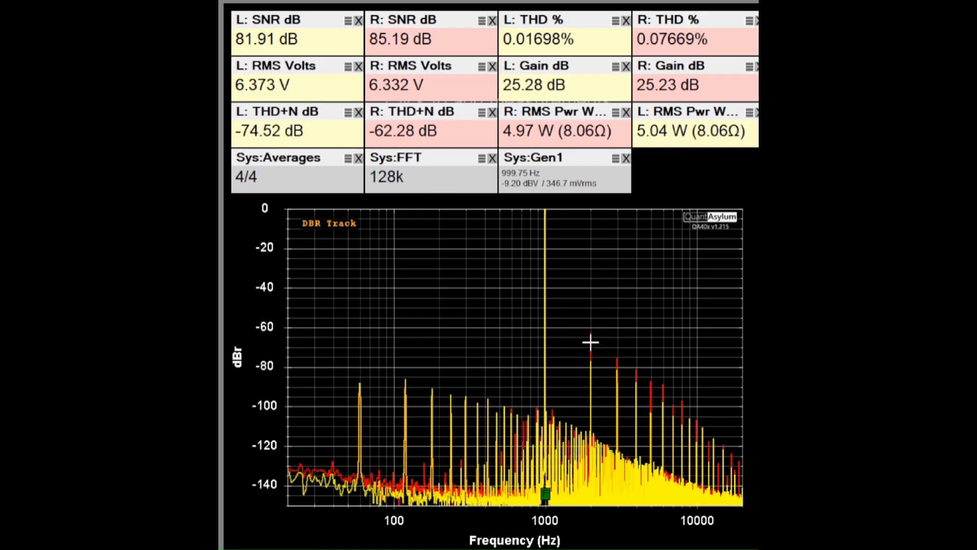
pyautogui.moveTo(616, 371)
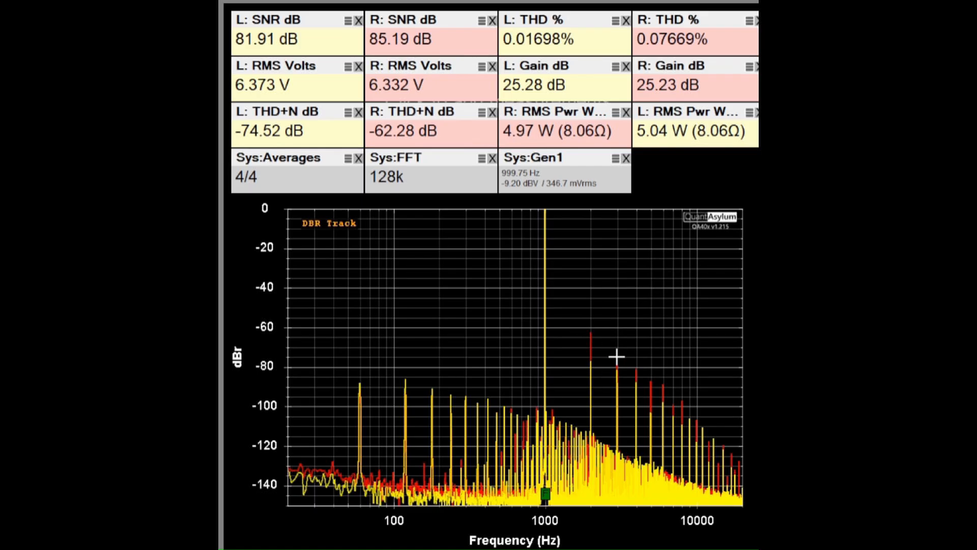
pyautogui.moveTo(593, 335)
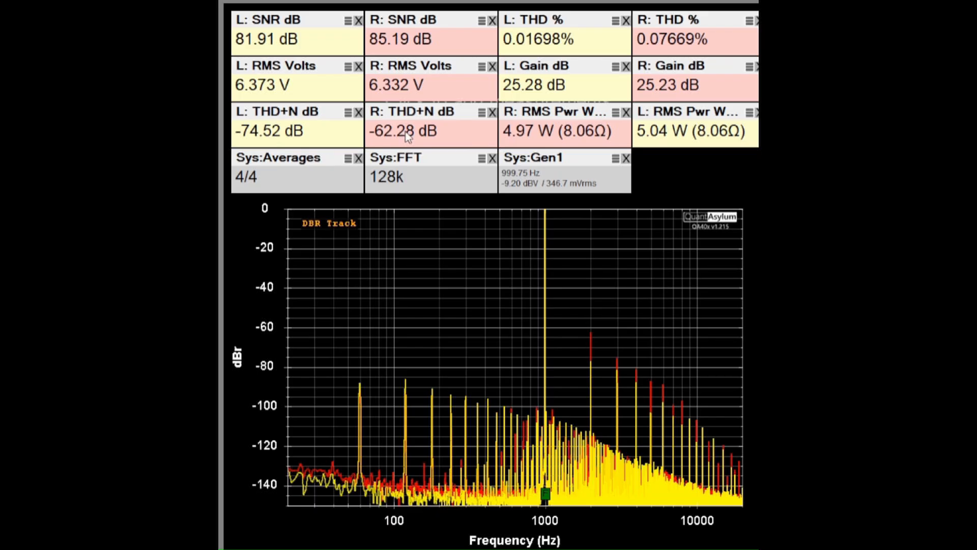
pyautogui.moveTo(570, 91)
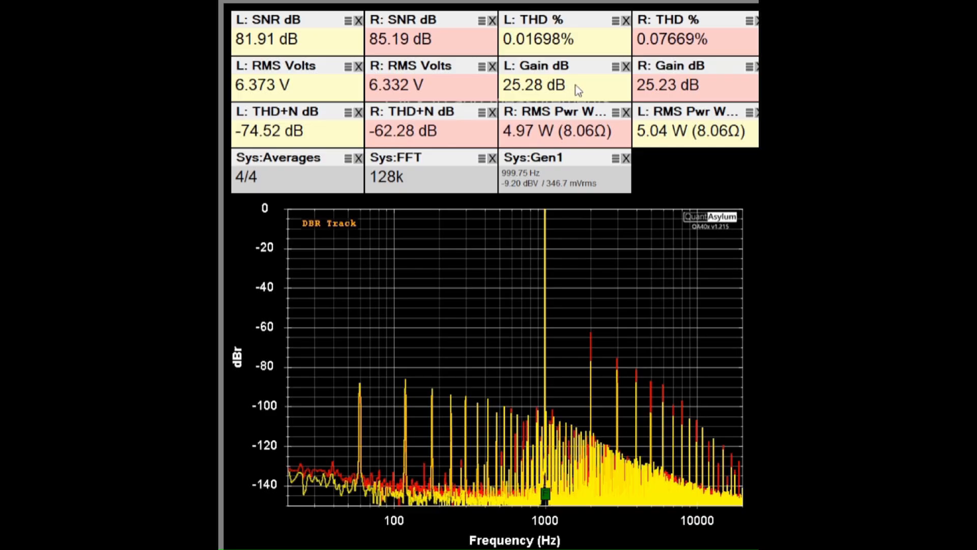
pyautogui.moveTo(596, 93)
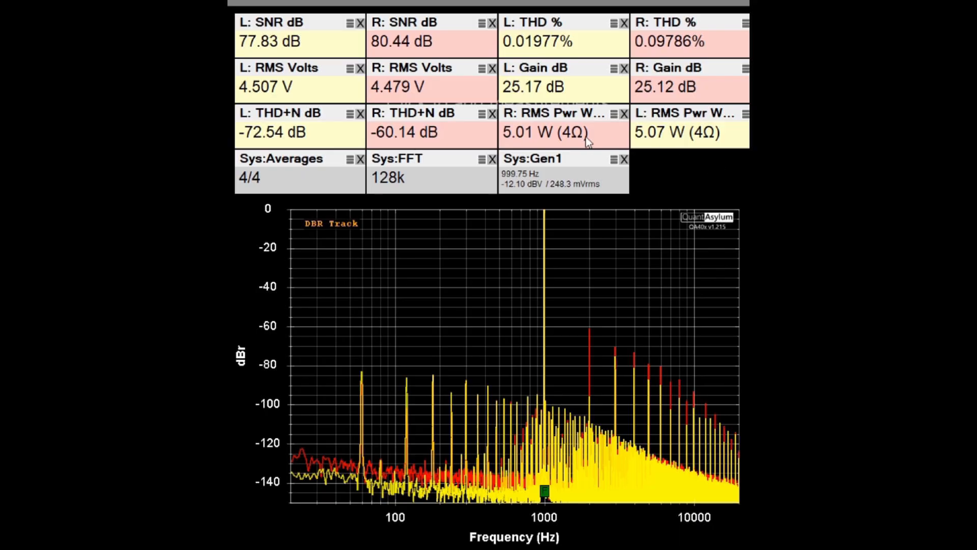
pyautogui.moveTo(638, 148)
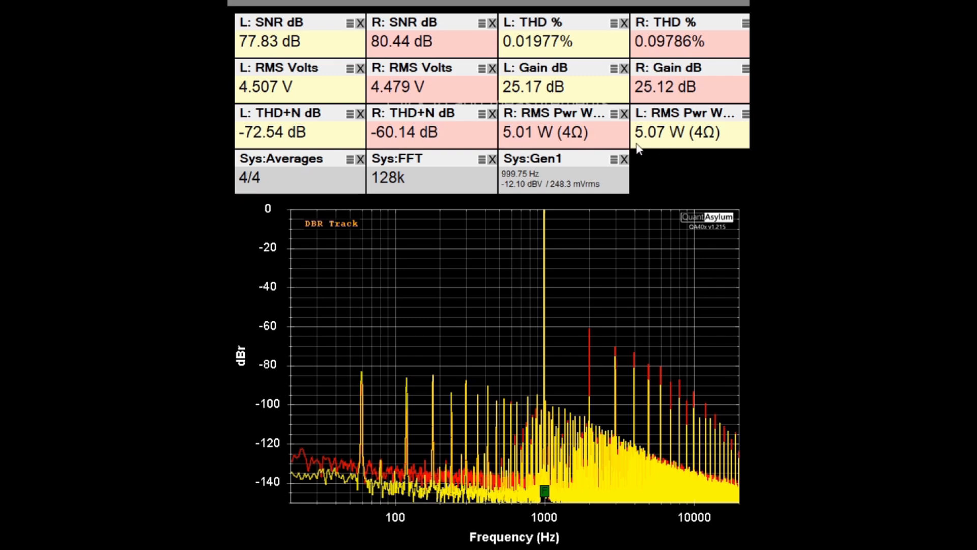
pyautogui.moveTo(559, 177)
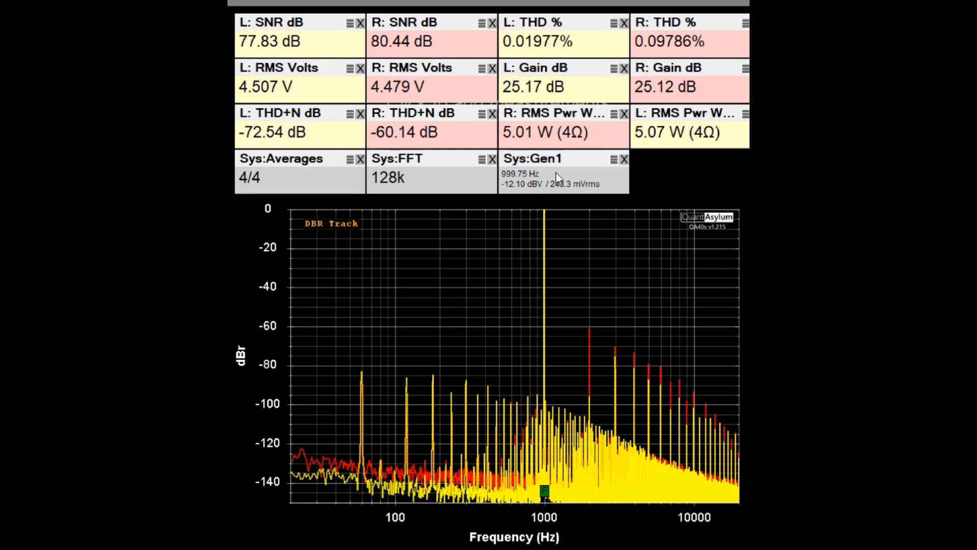
pyautogui.moveTo(565, 43)
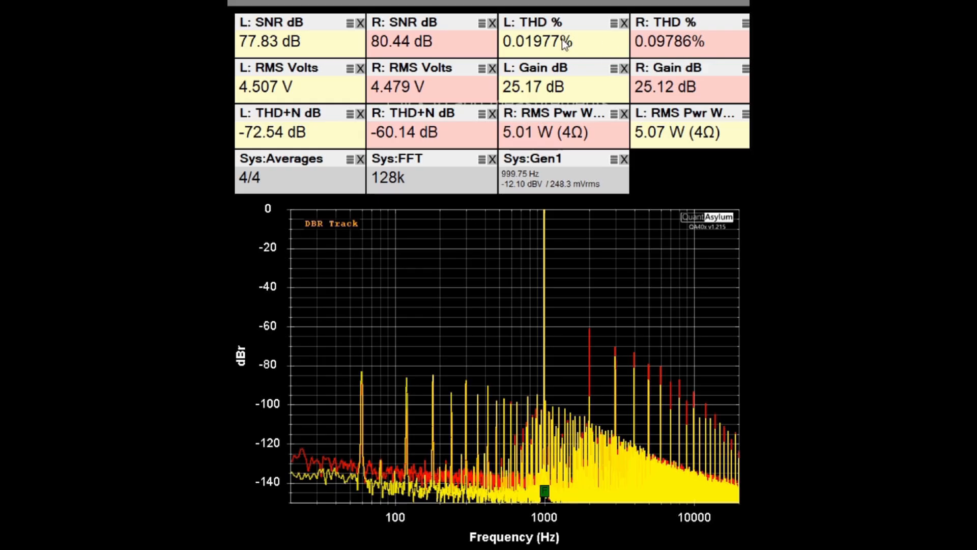
pyautogui.moveTo(343, 47)
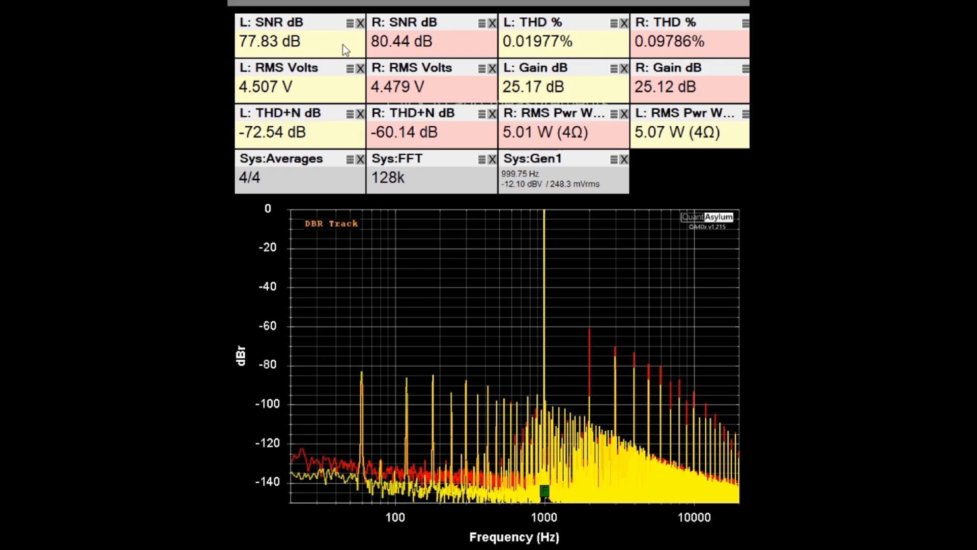
pyautogui.moveTo(372, 144)
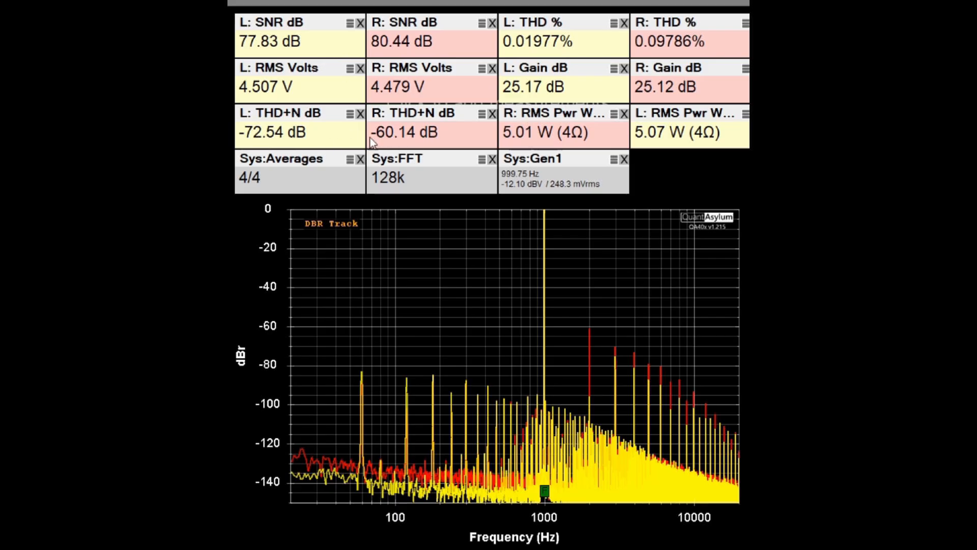
pyautogui.moveTo(352, 138)
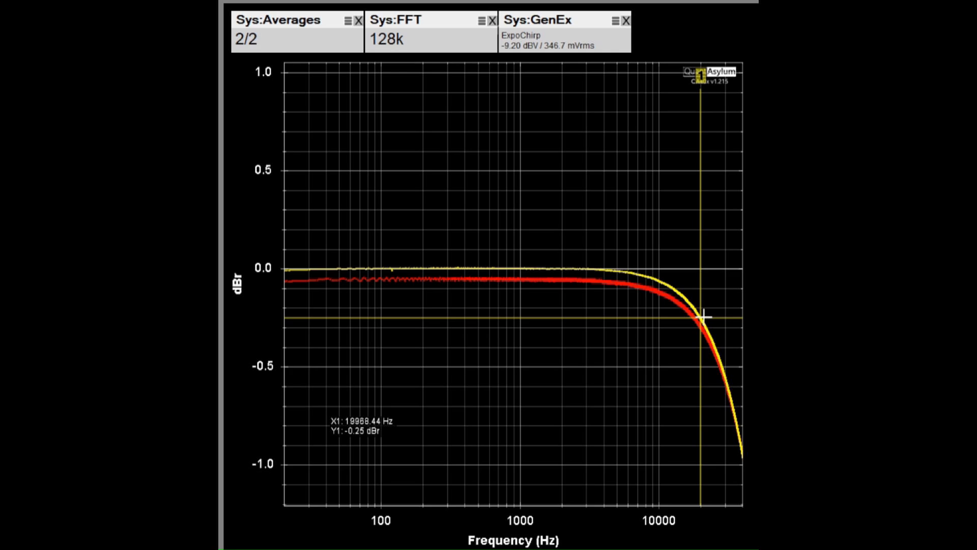
pyautogui.moveTo(754, 507)
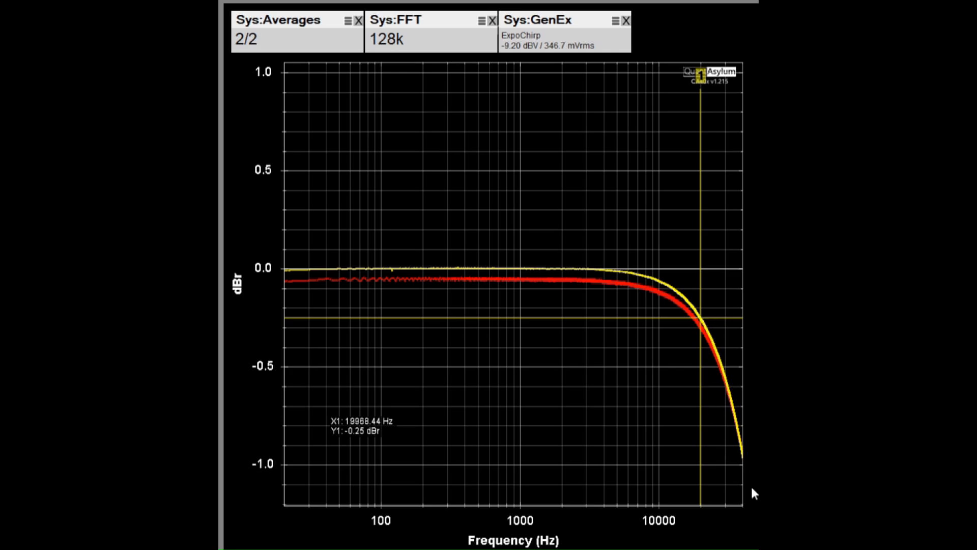
pyautogui.moveTo(748, 477)
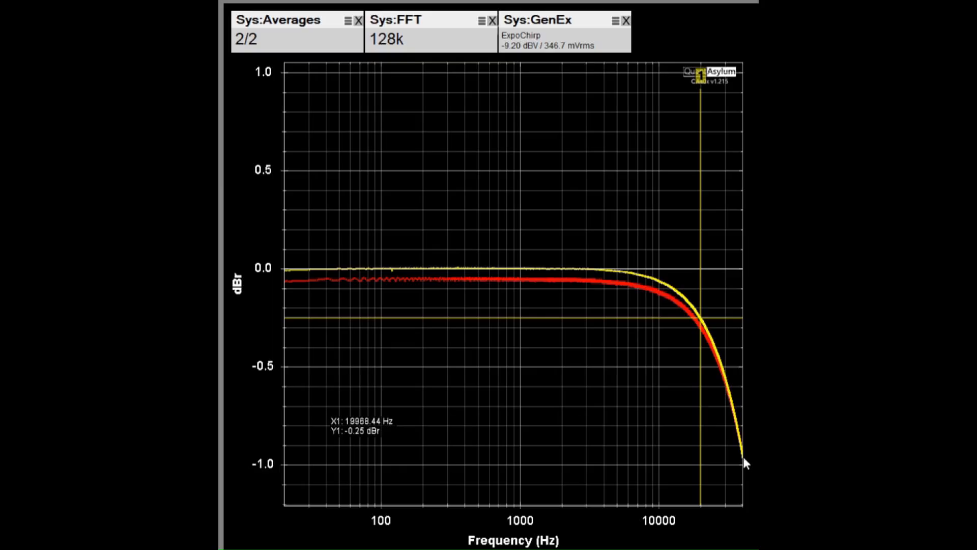
pyautogui.moveTo(672, 34)
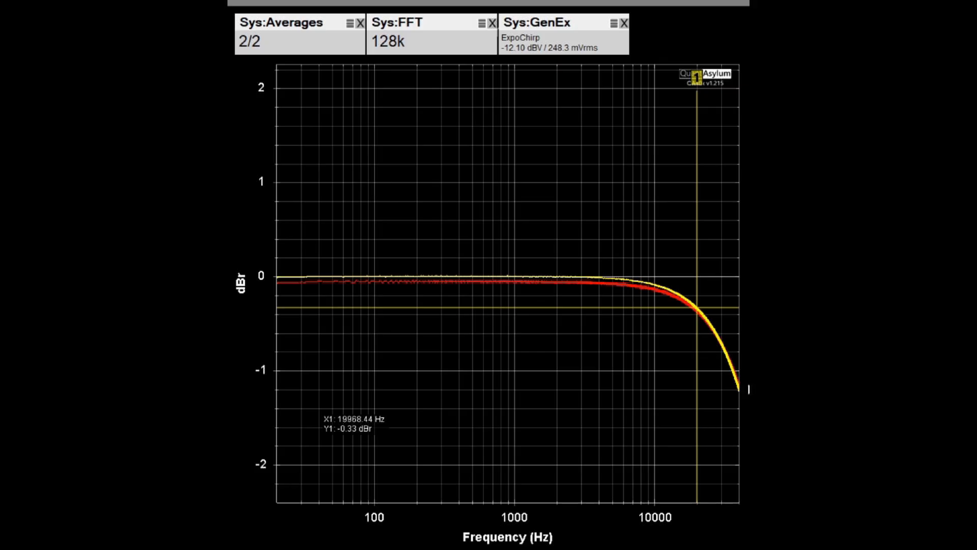
pyautogui.moveTo(738, 376)
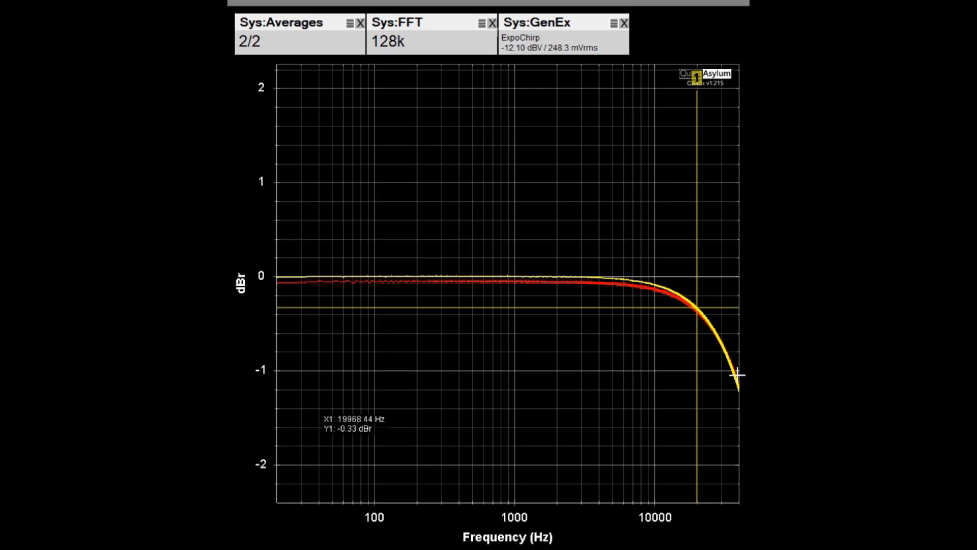
pyautogui.moveTo(404, 534)
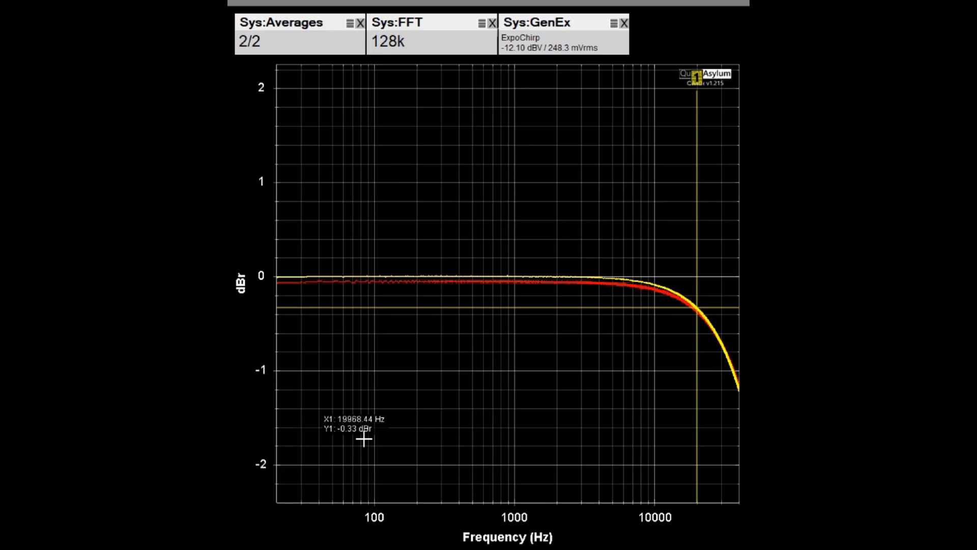
pyautogui.moveTo(334, 461)
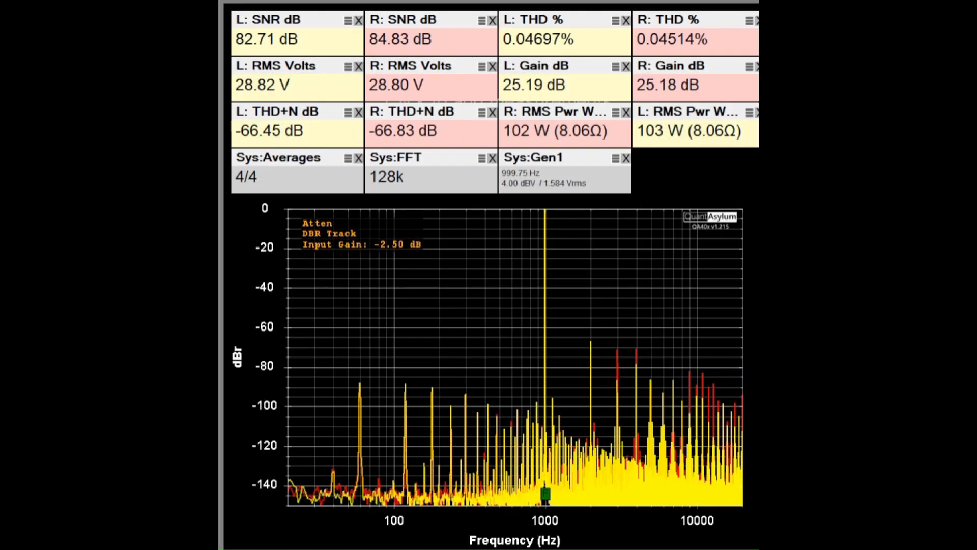
pyautogui.moveTo(559, 134)
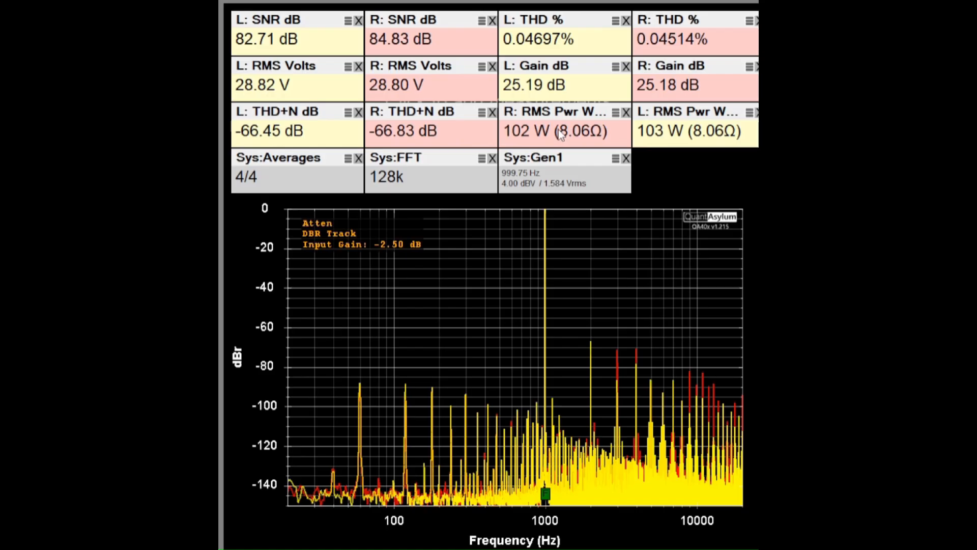
pyautogui.moveTo(679, 144)
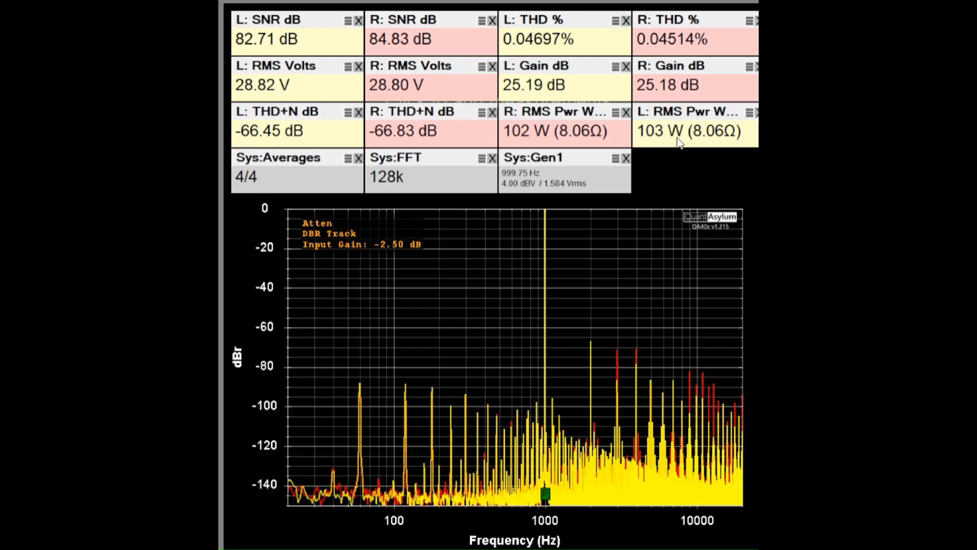
pyautogui.moveTo(681, 171)
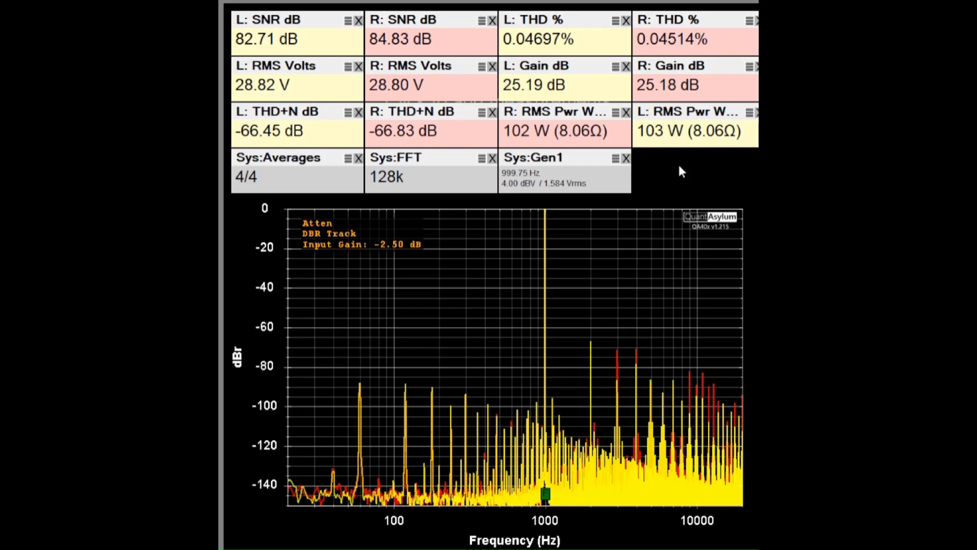
pyautogui.moveTo(621, 46)
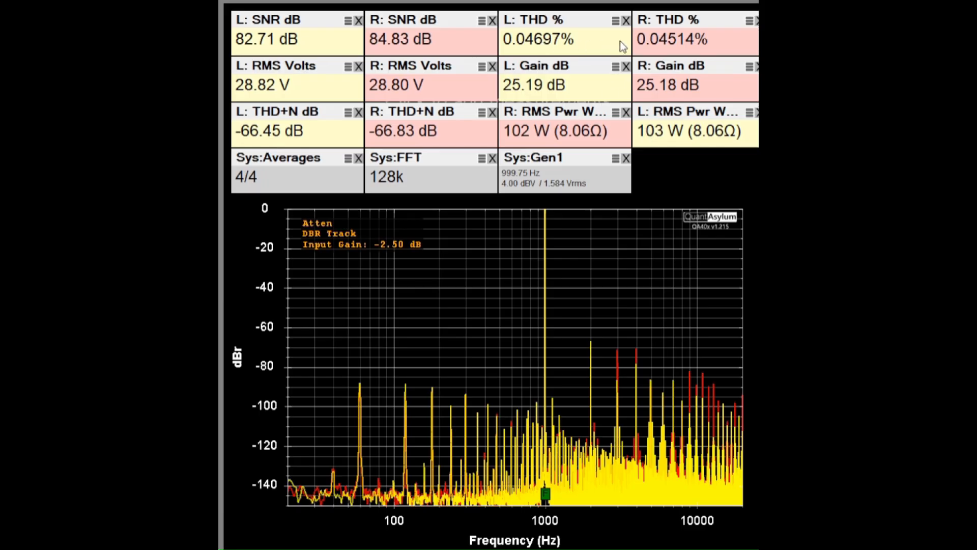
pyautogui.moveTo(647, 49)
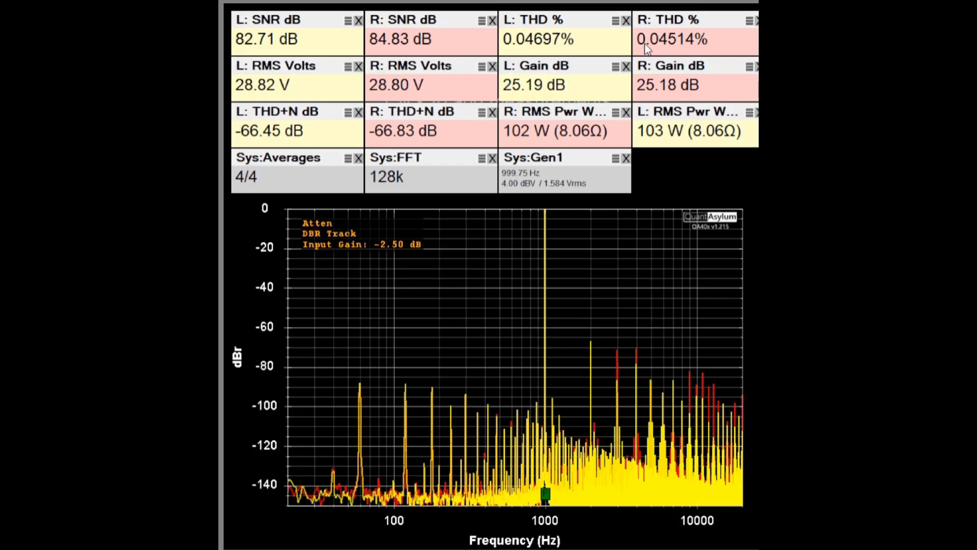
pyautogui.moveTo(624, 50)
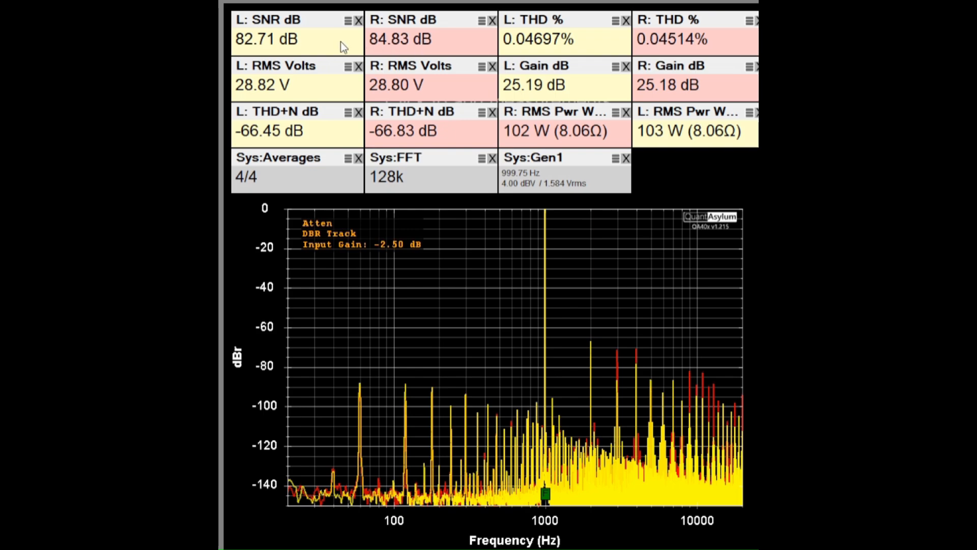
pyautogui.moveTo(344, 167)
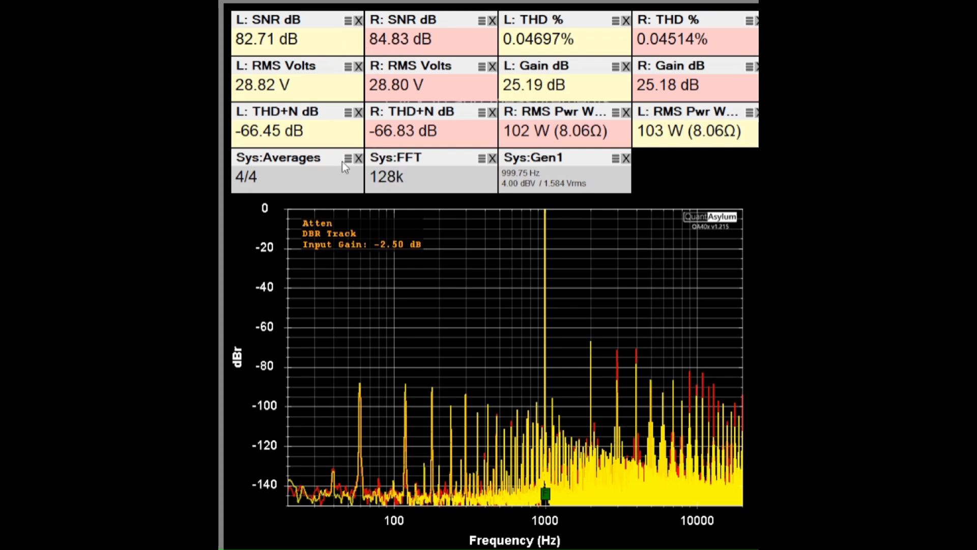
pyautogui.moveTo(315, 134)
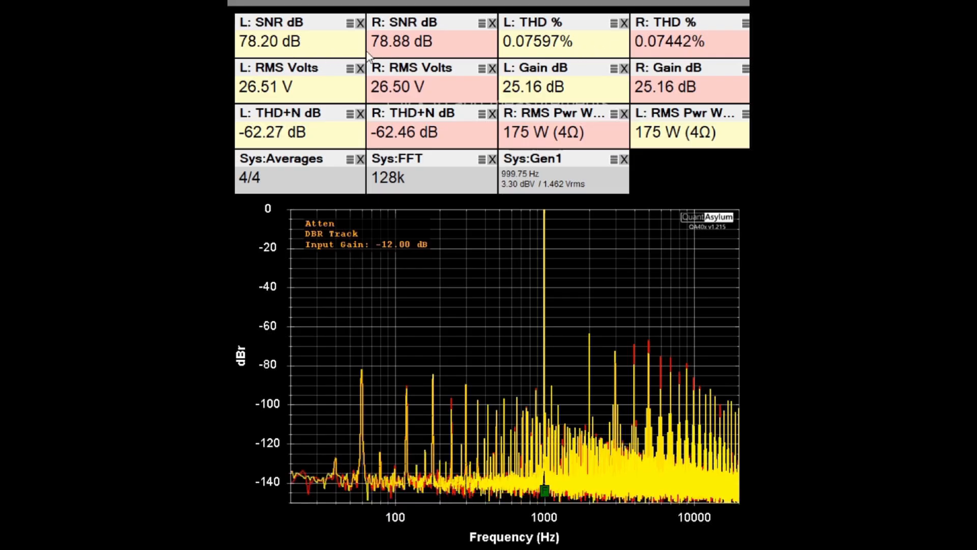
pyautogui.moveTo(336, 130)
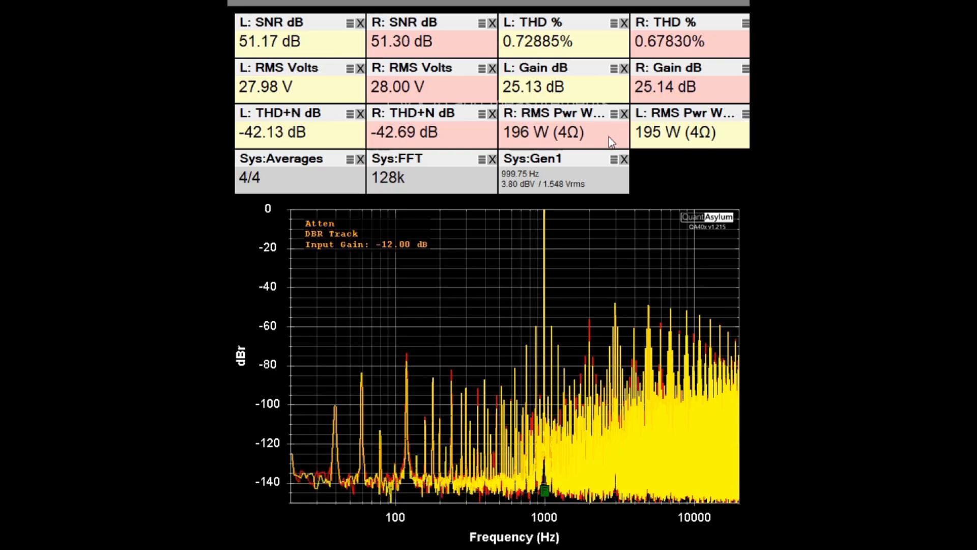
pyautogui.moveTo(603, 89)
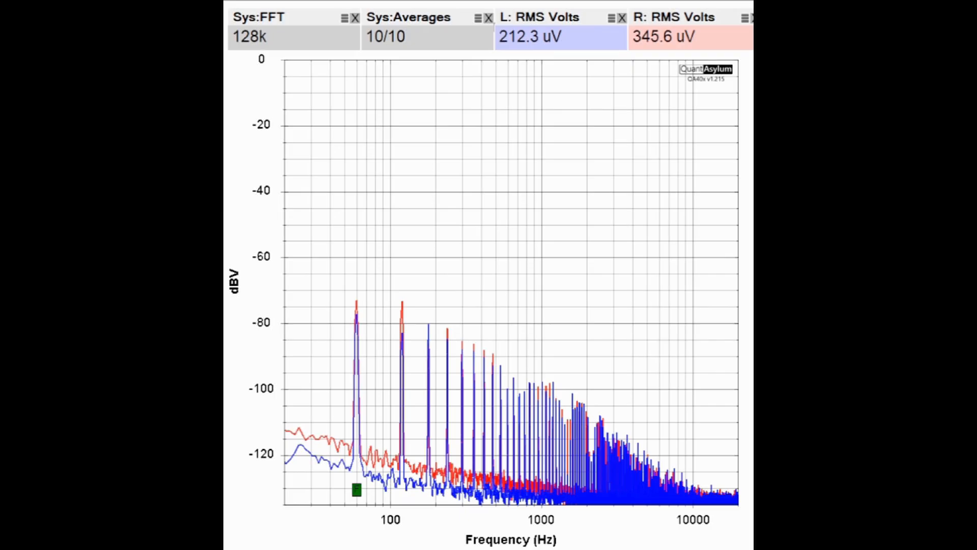
pyautogui.moveTo(245, 401)
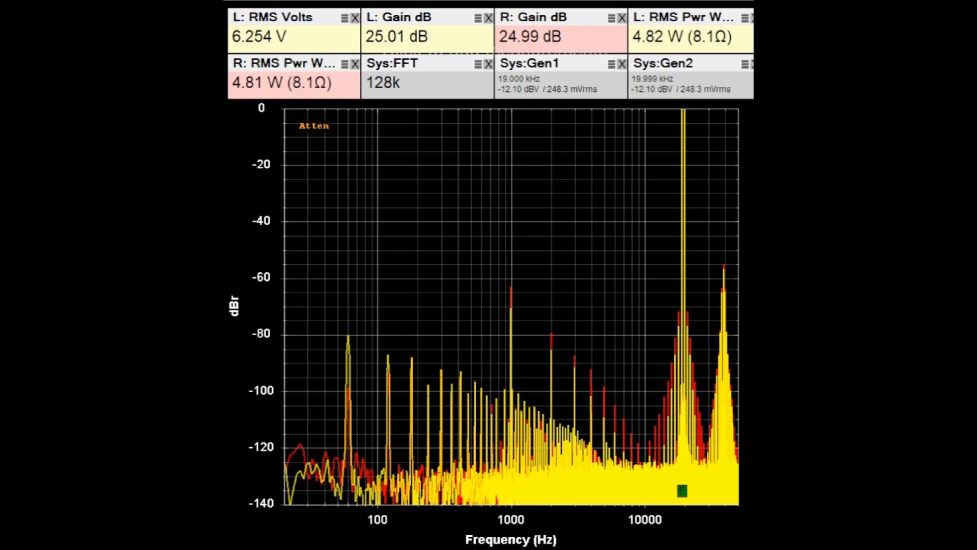
pyautogui.moveTo(363, 526)
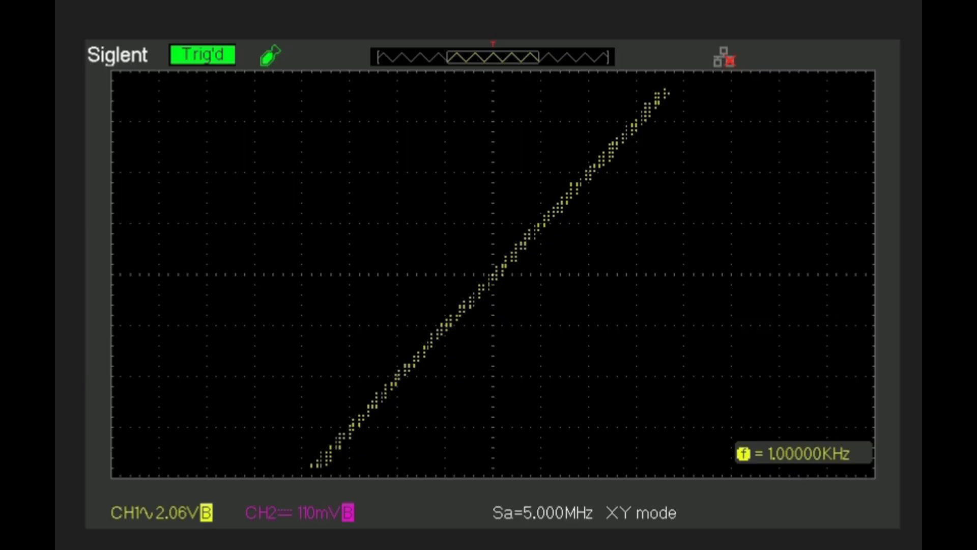
pyautogui.moveTo(613, 199)
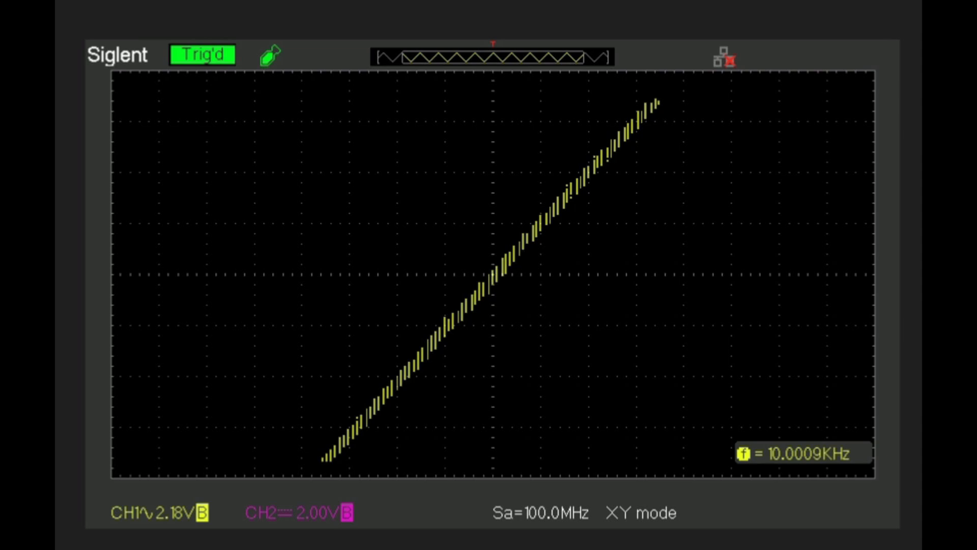
pyautogui.moveTo(917, 502)
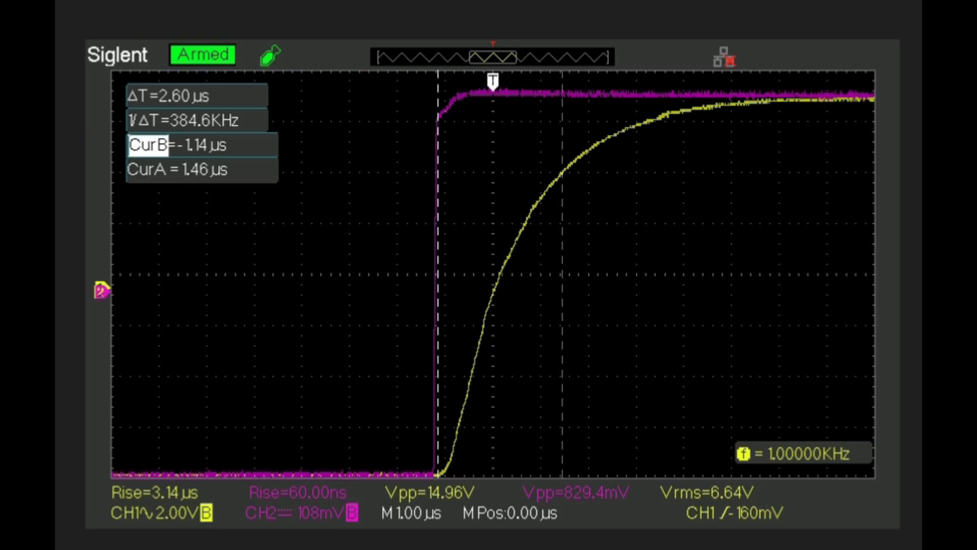
pyautogui.moveTo(168, 113)
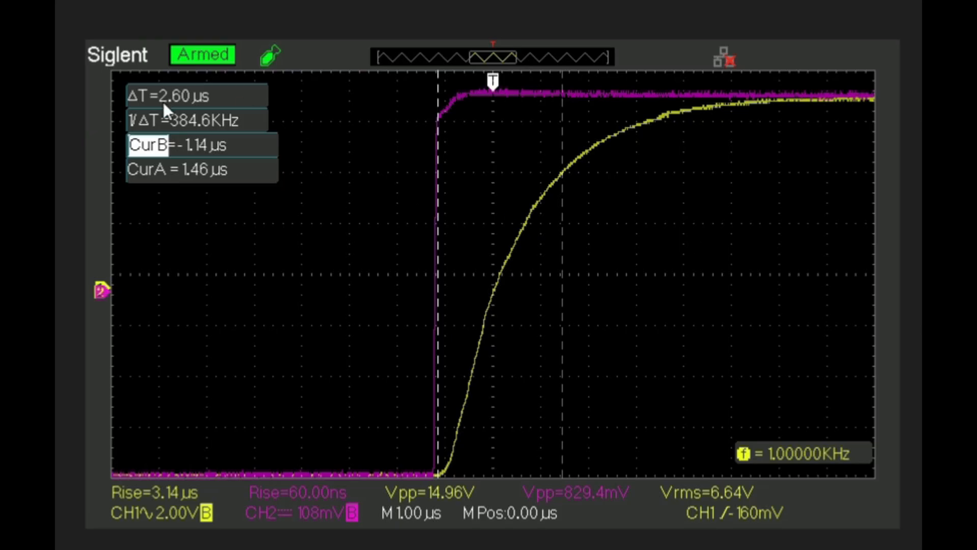
pyautogui.moveTo(165, 513)
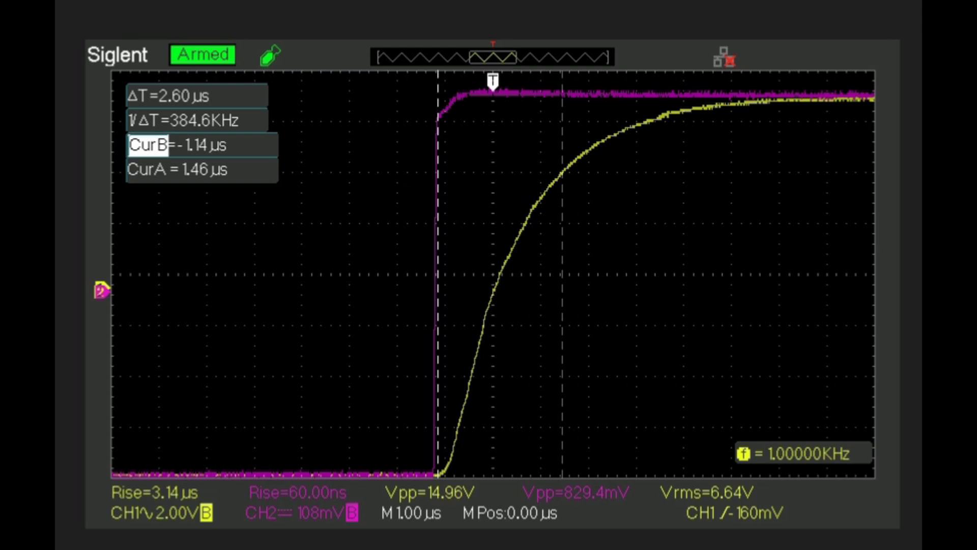
pyautogui.moveTo(478, 111)
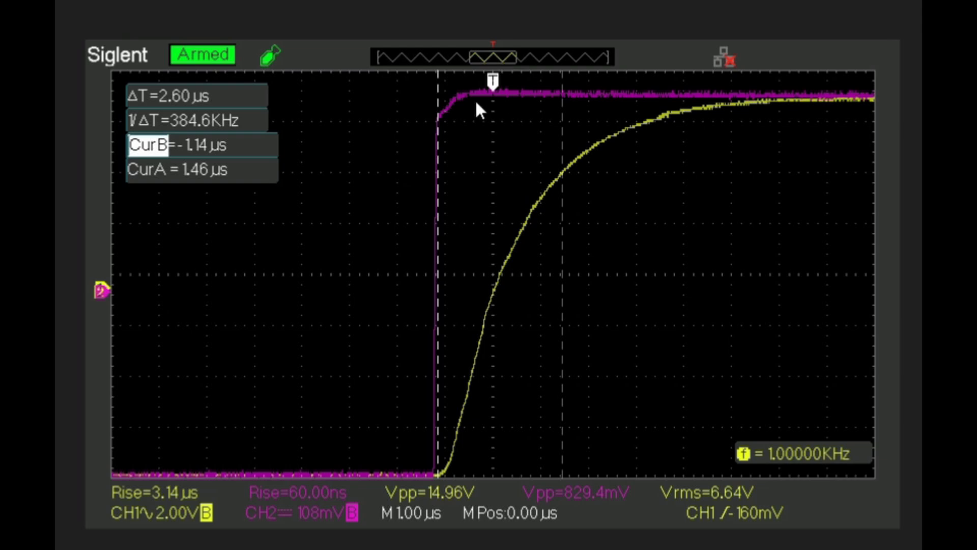
pyautogui.moveTo(578, 91)
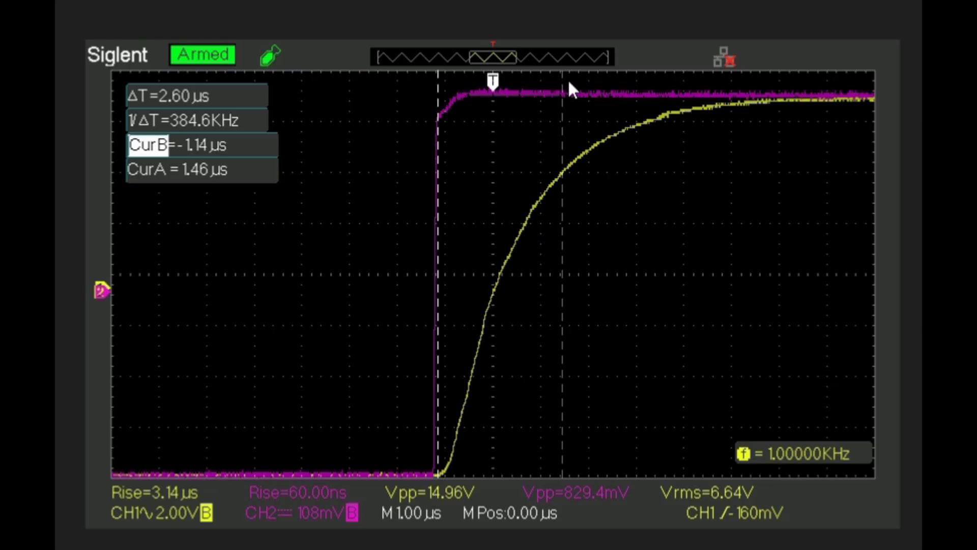
pyautogui.moveTo(568, 177)
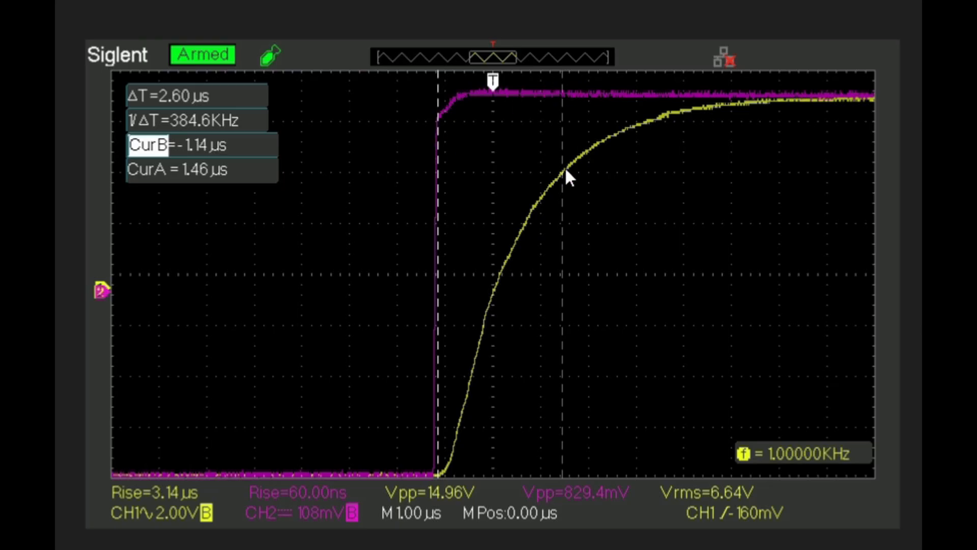